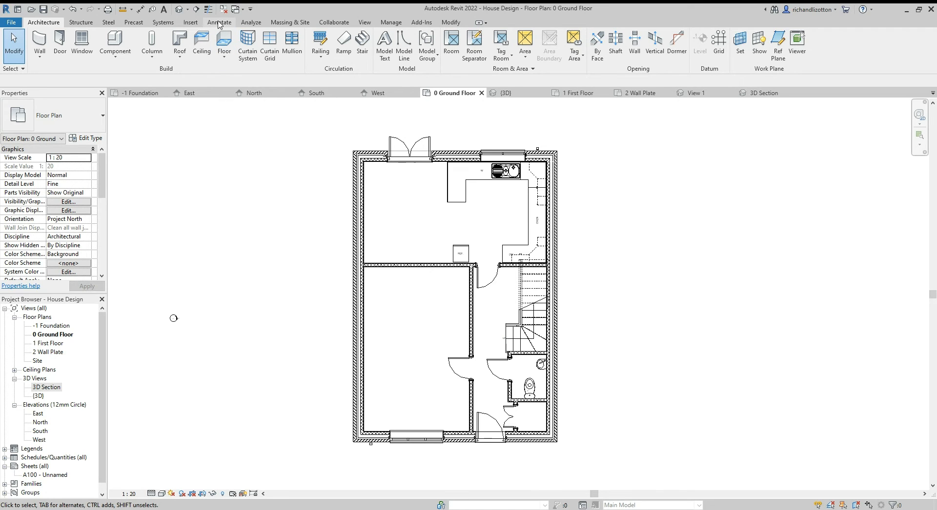
- Bring up the Annotate tools ready to place a text note
left_click(219, 23)
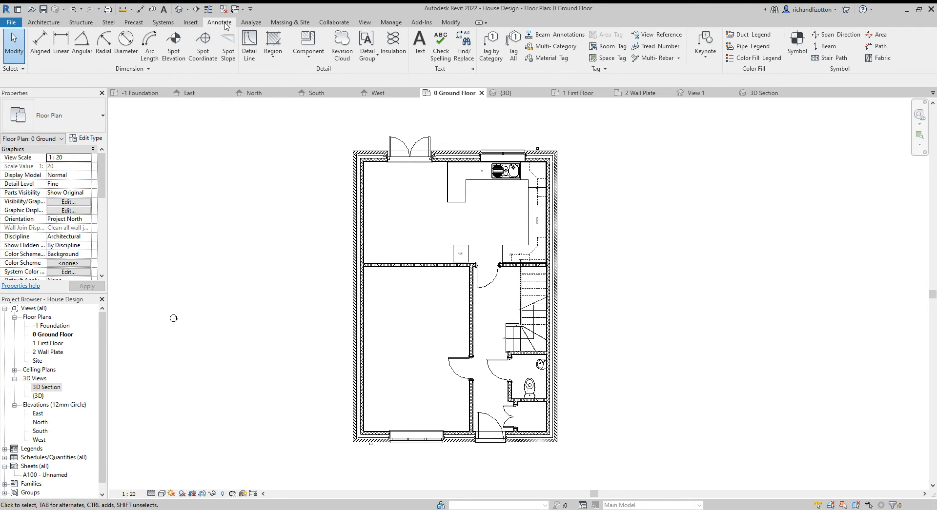
mouse_move(227, 26)
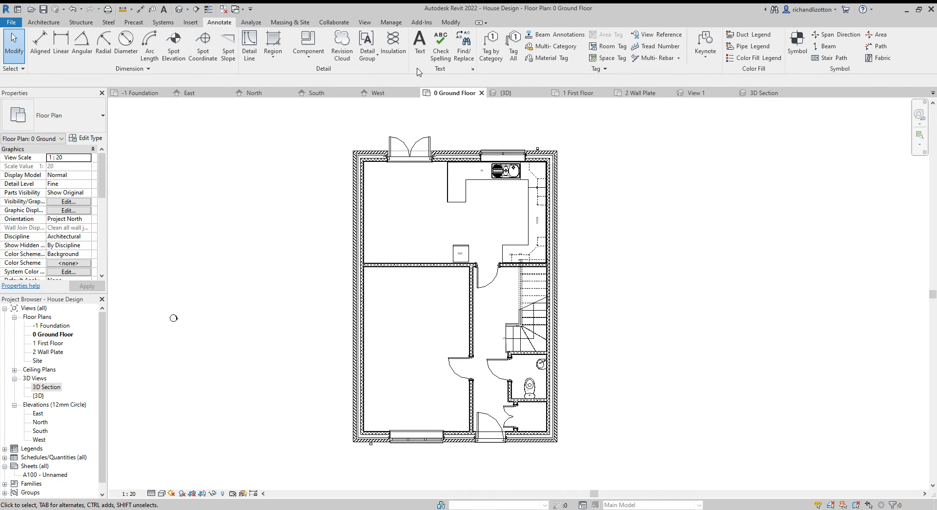
mouse_move(420, 43)
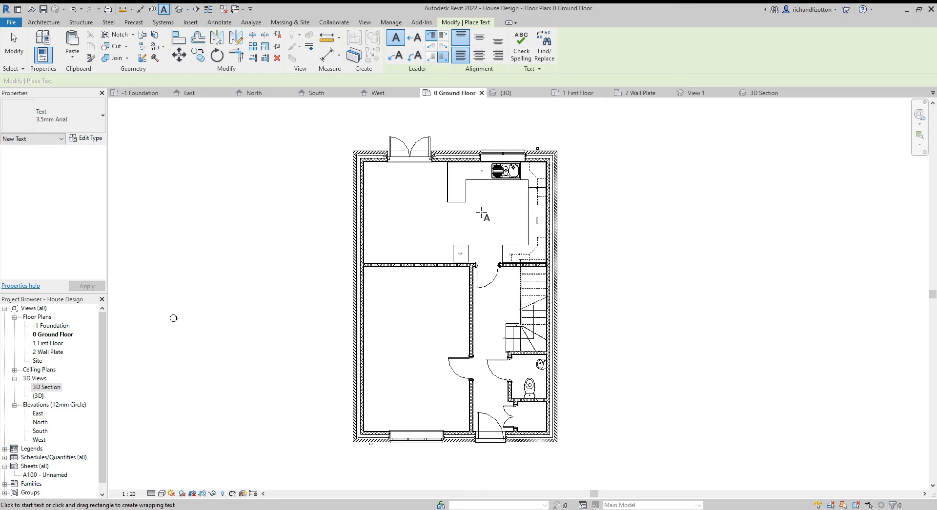
- Place a text note reading 'Kitchen' inside the kitchen area
left_click(483, 214)
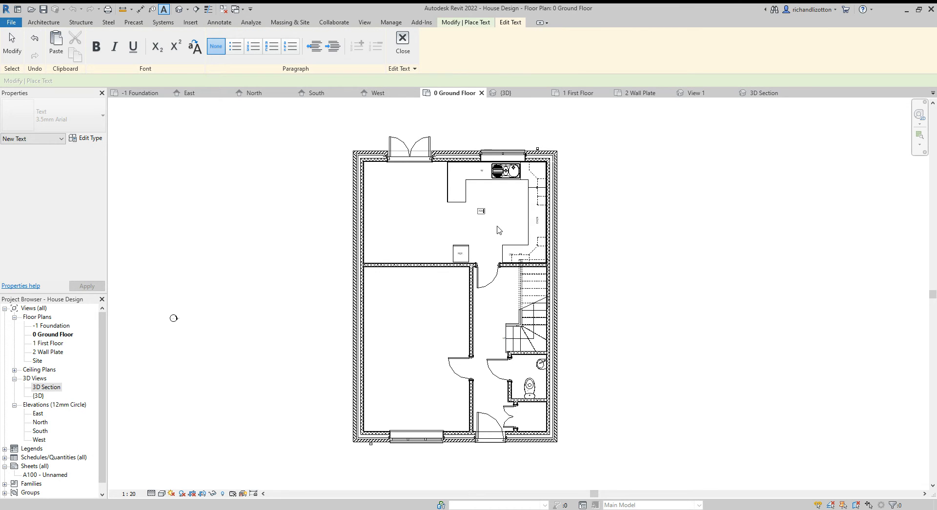
type("Kitchen")
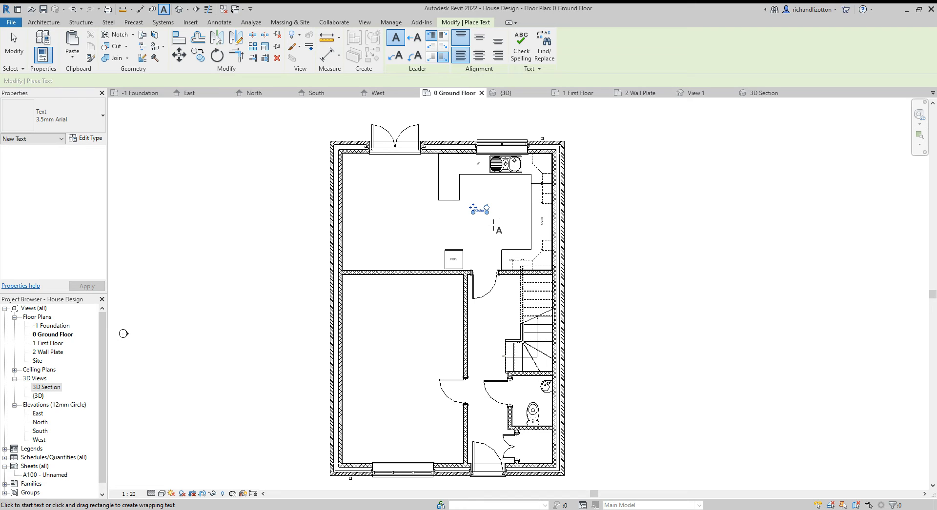
mouse_move(257, 326)
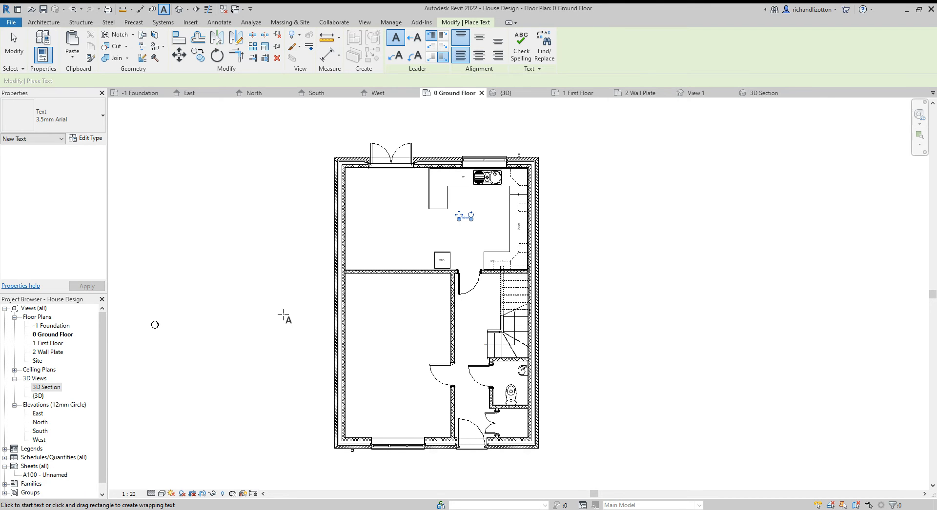
mouse_move(178, 426)
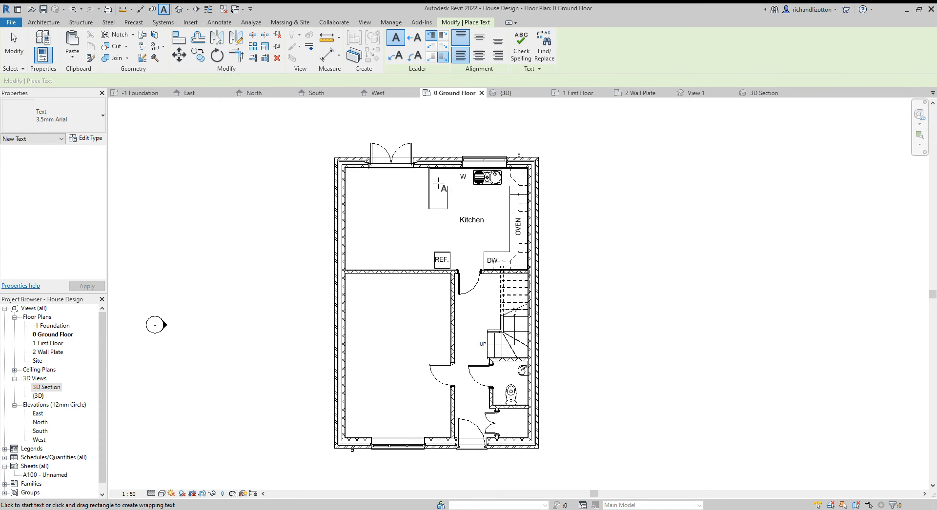
mouse_move(568, 296)
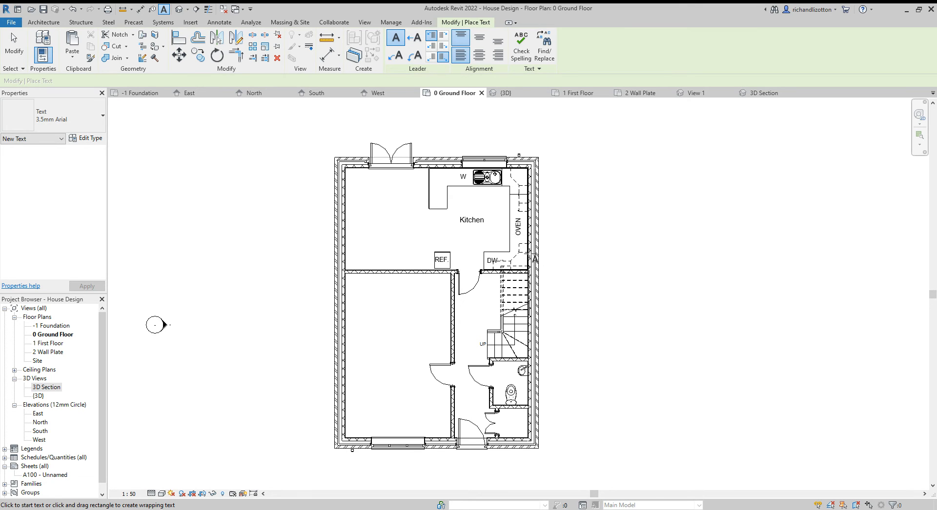
- Stop placing text, select the Kitchen note and change its type to 5mm Arial
left_click(53, 116)
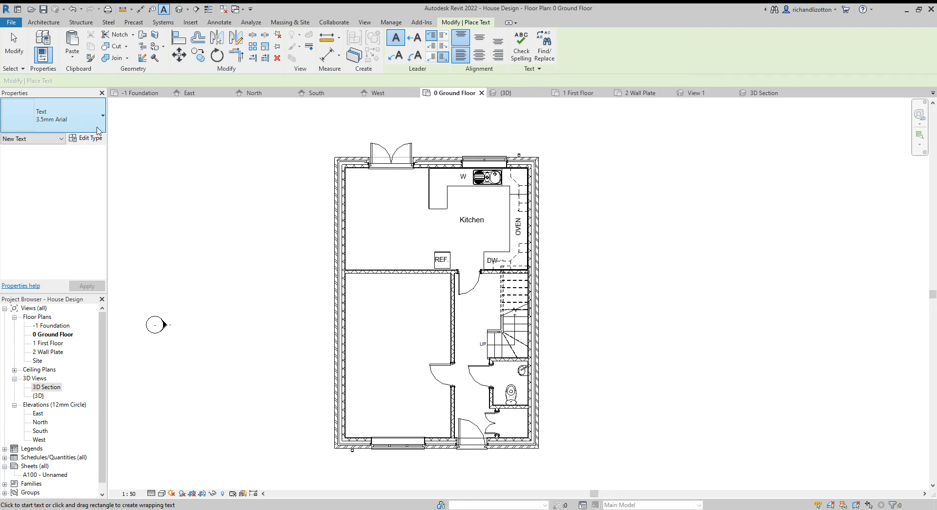
mouse_move(52, 119)
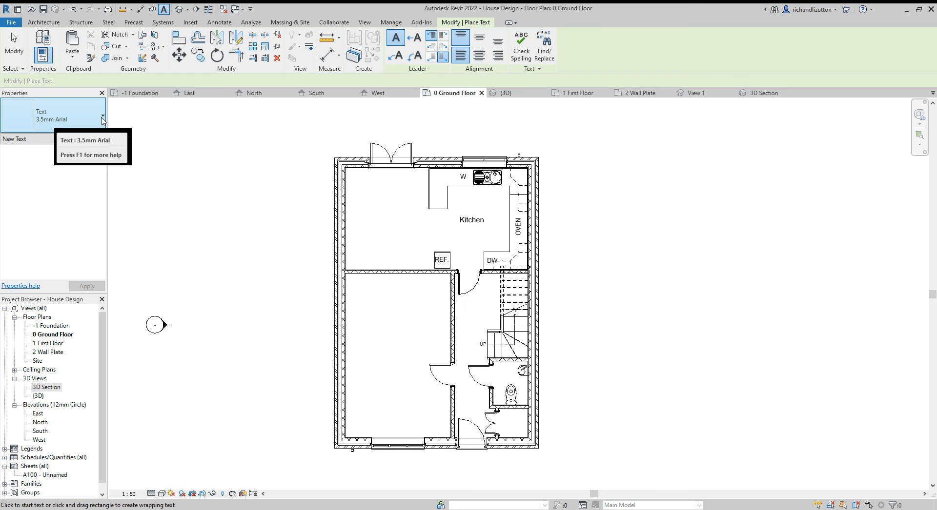
left_click(102, 119)
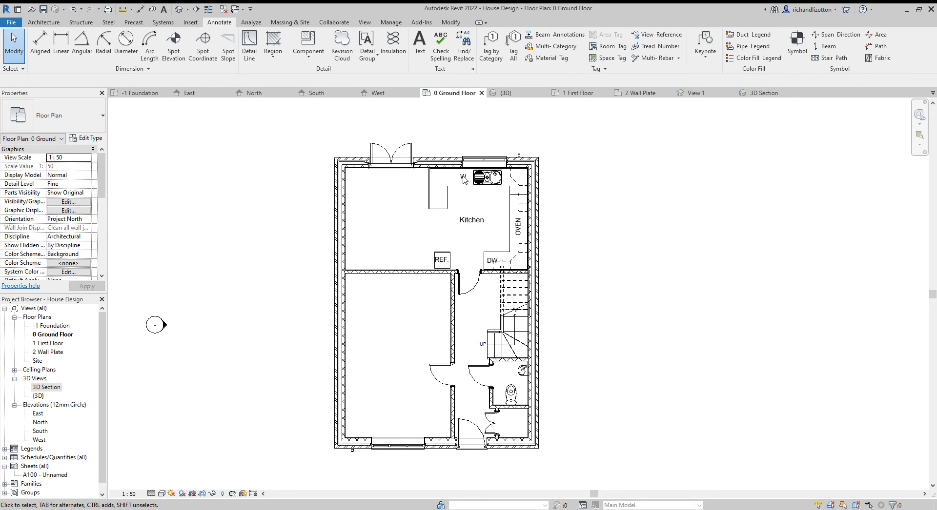
left_click(471, 220)
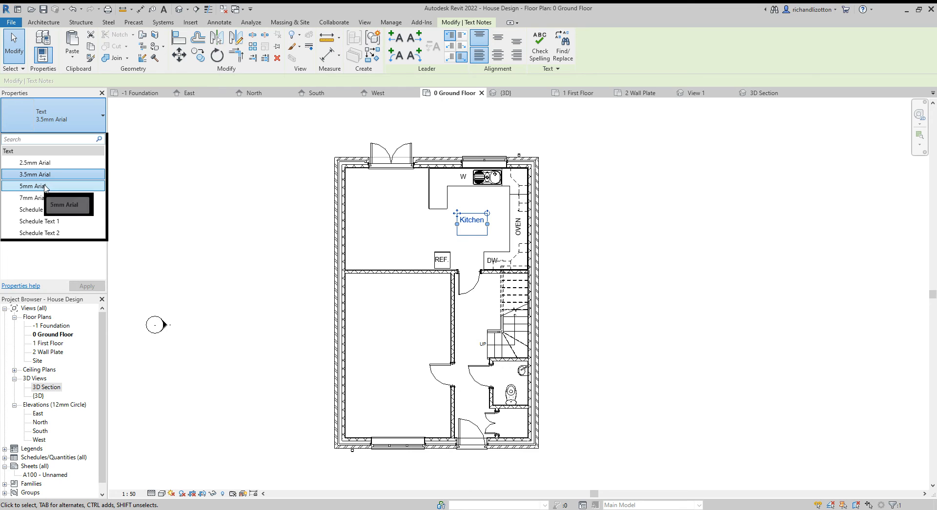
left_click(35, 185)
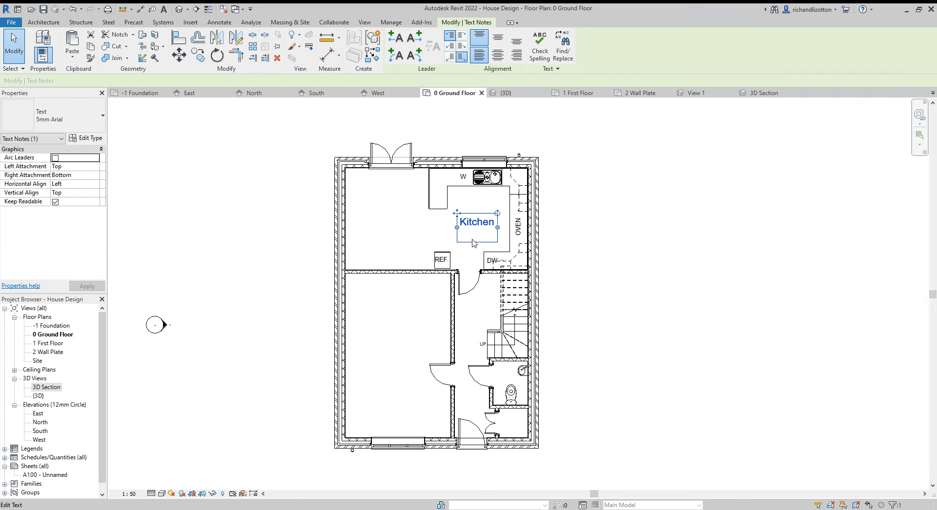
mouse_move(556, 239)
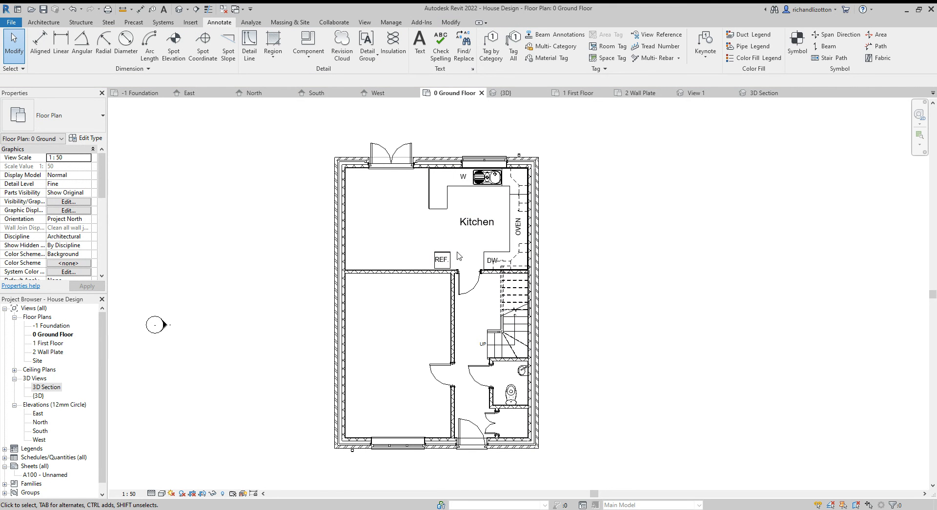
mouse_move(323, 115)
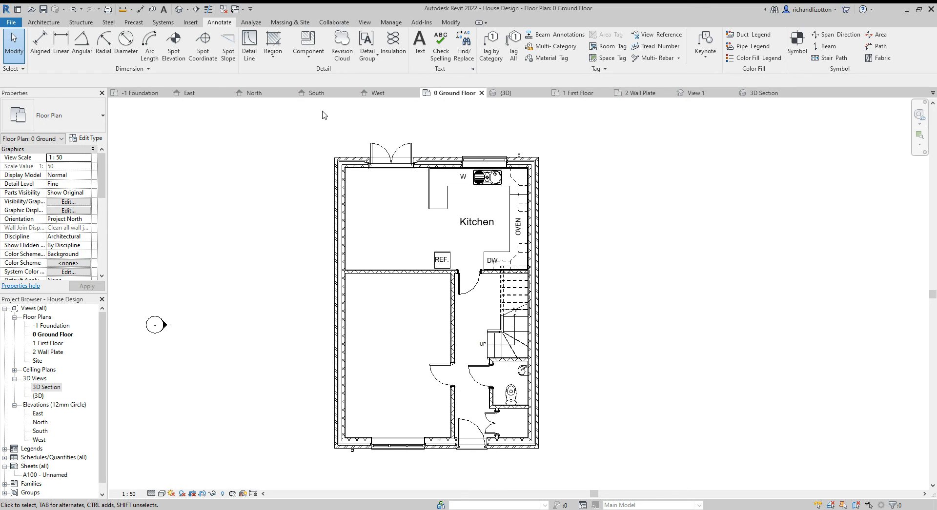
- Place text notes 'Dining', 'Lounge' and 'WC' in the remaining ground floor rooms
left_click(418, 45)
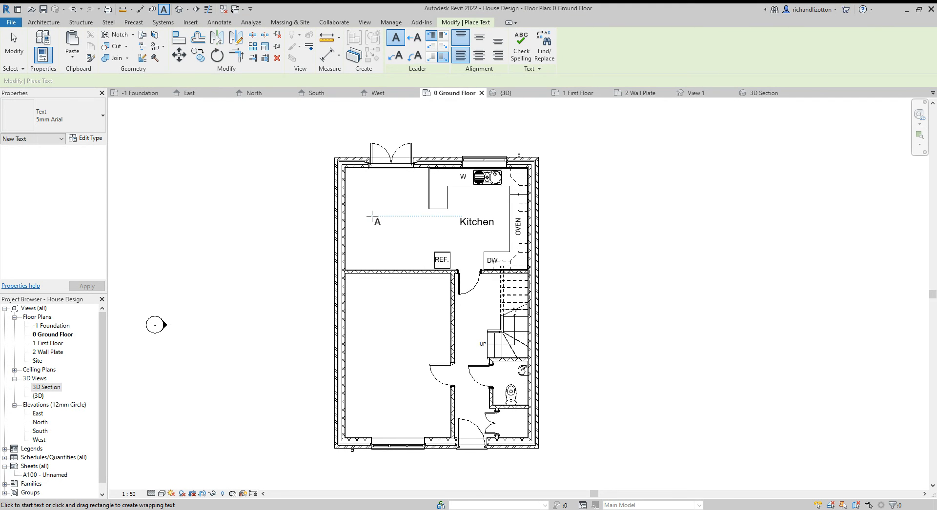
left_click(374, 217)
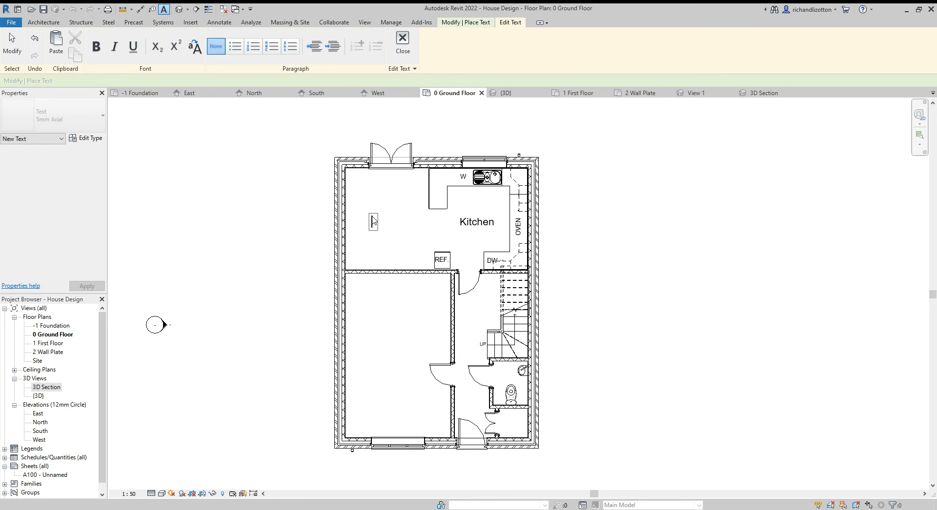
type("Dining")
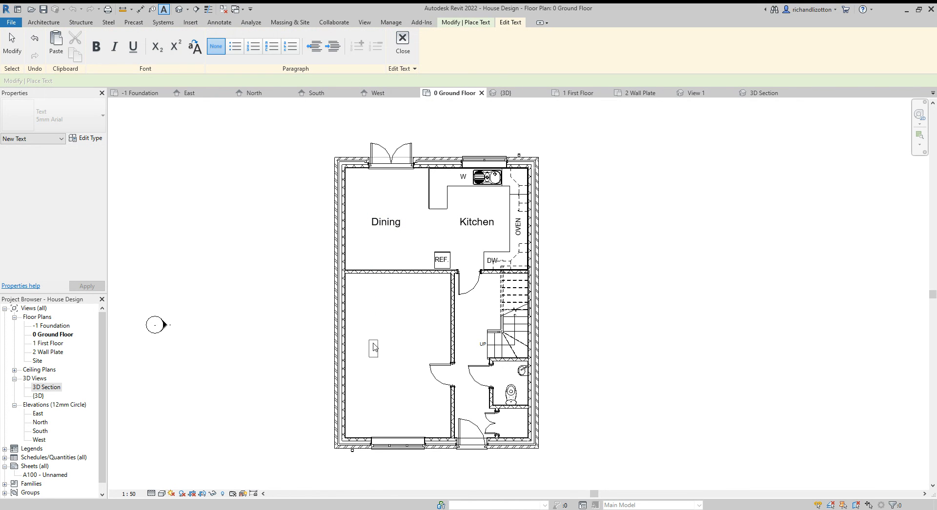
type("Lounge")
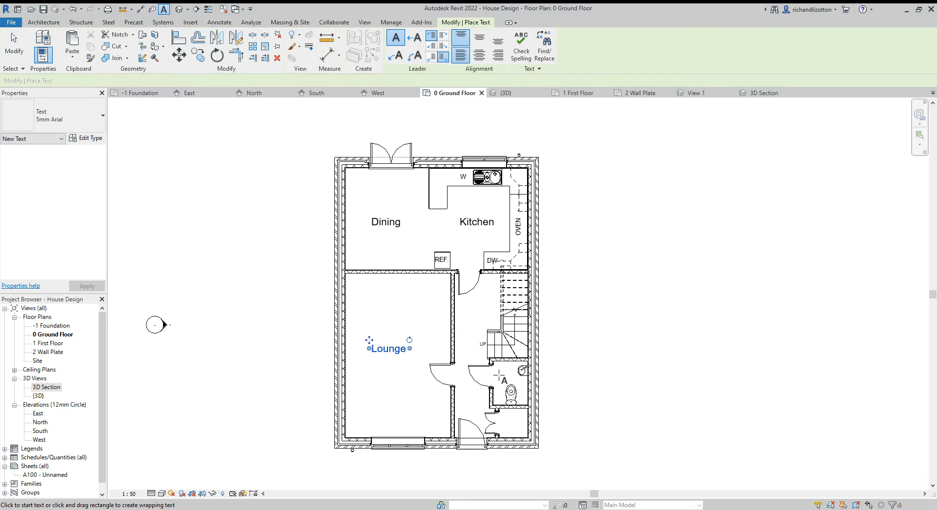
double_click(388, 348)
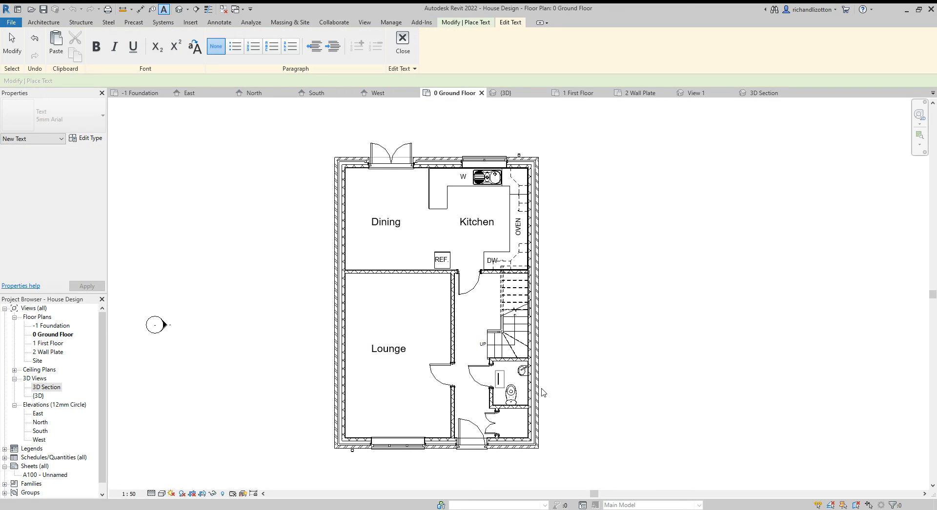
type("WC")
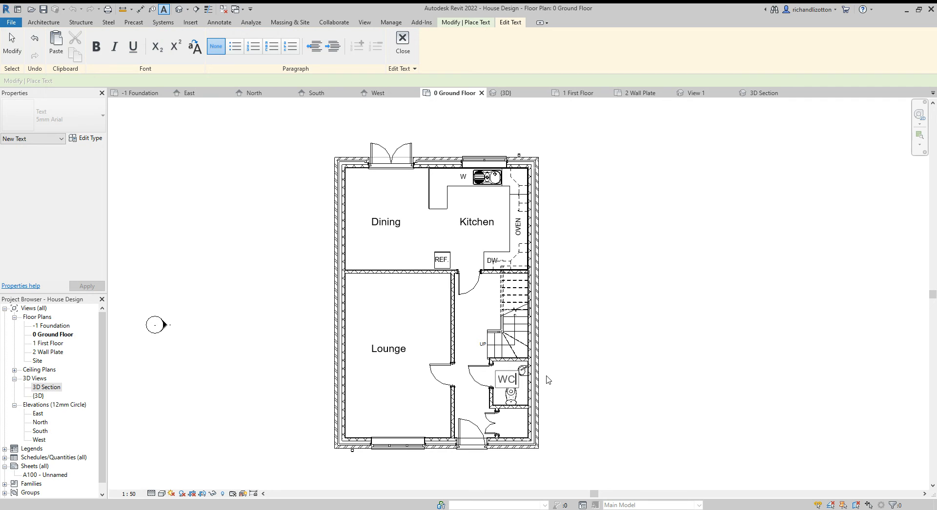